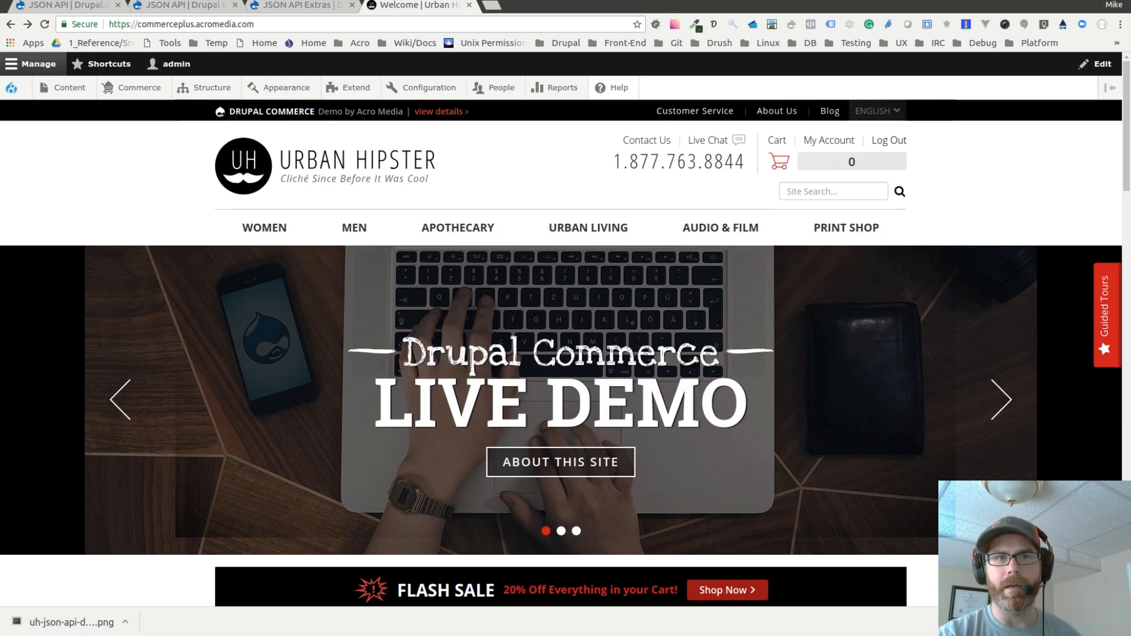
Step: Read the JSON API project page on drupal.org down to the 'Extend JSON API' section
{"action": "left_click", "coordinate": [65, 6]}
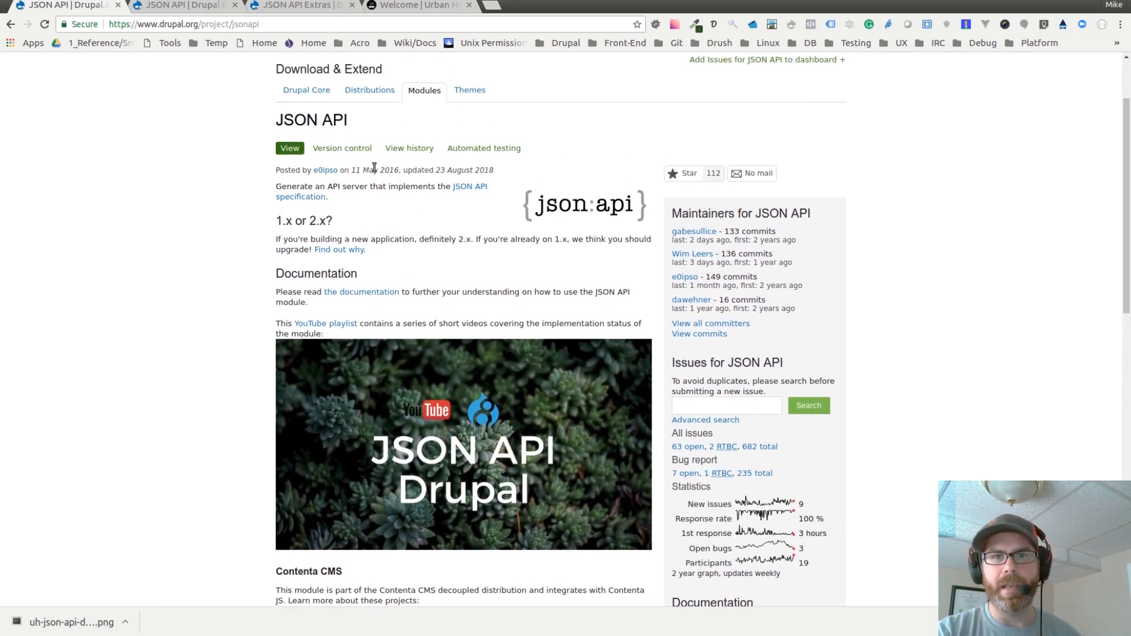
{"action": "mouse_move", "coordinate": [401, 189]}
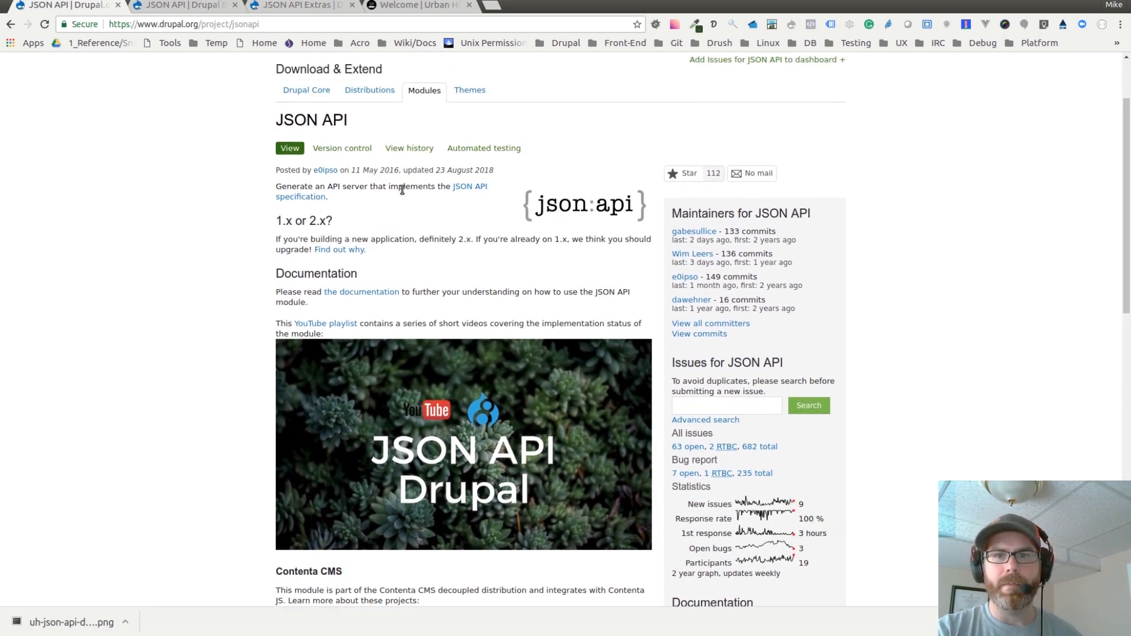
{"action": "mouse_move", "coordinate": [359, 212]}
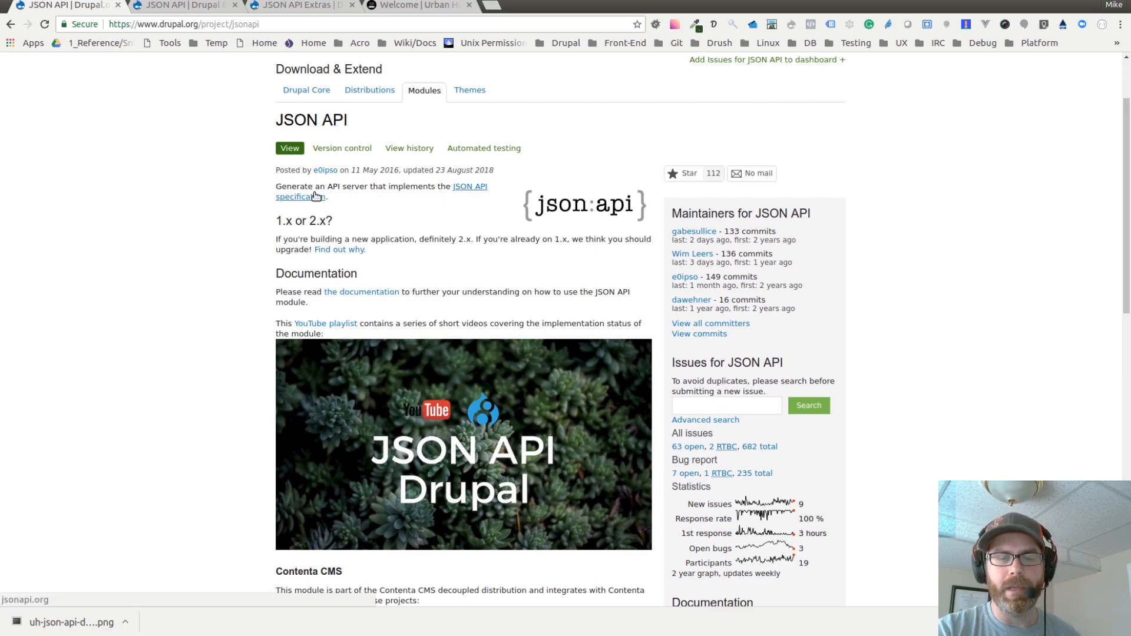
{"action": "scroll", "scroll_direction": "down", "scroll_amount": 3}
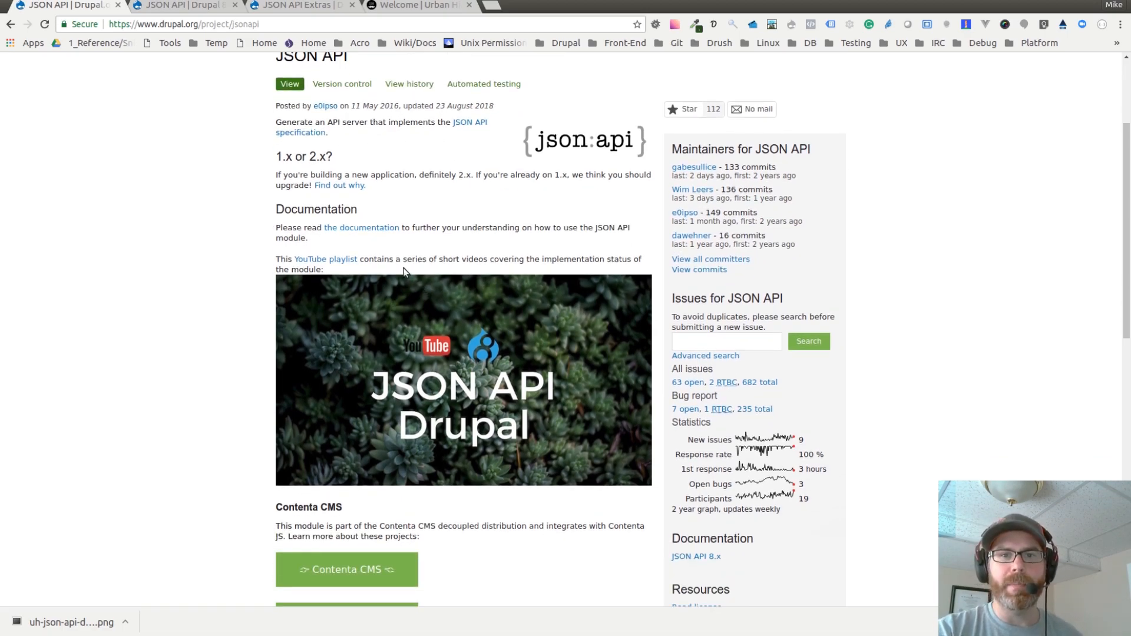
{"action": "mouse_move", "coordinate": [362, 228]}
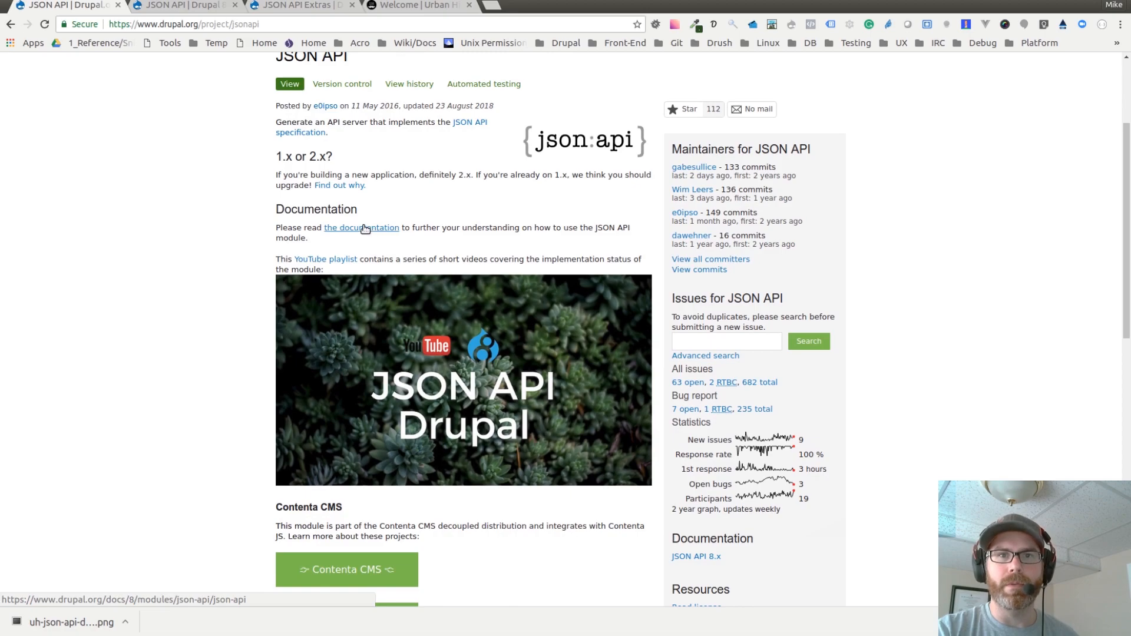
{"action": "left_click", "coordinate": [361, 228]}
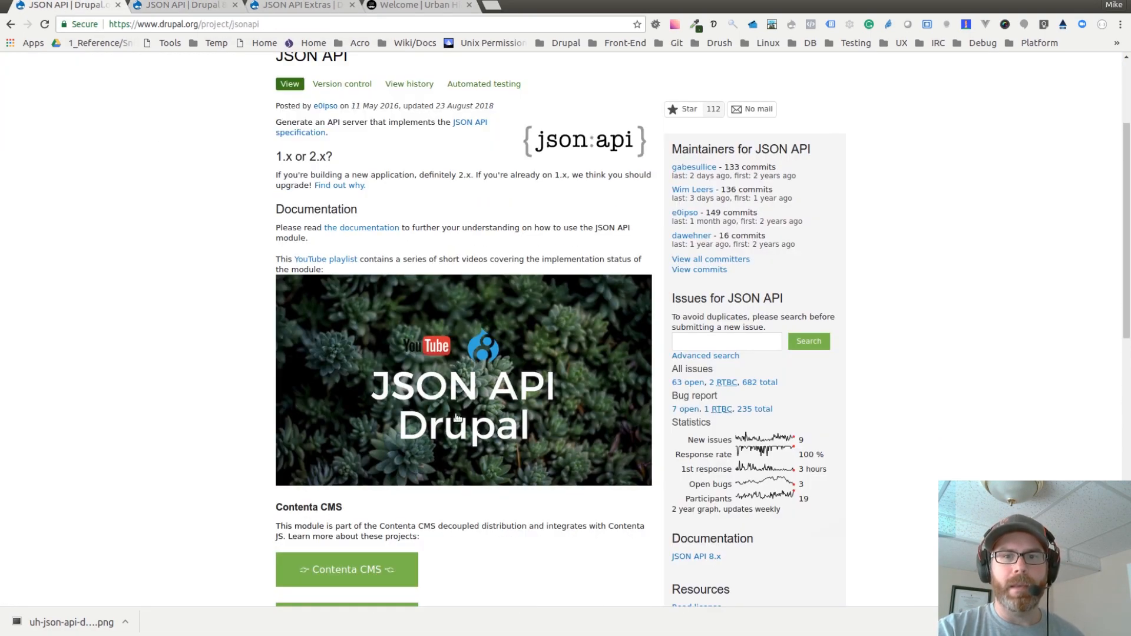
{"action": "scroll", "scroll_direction": "down", "scroll_amount": 3}
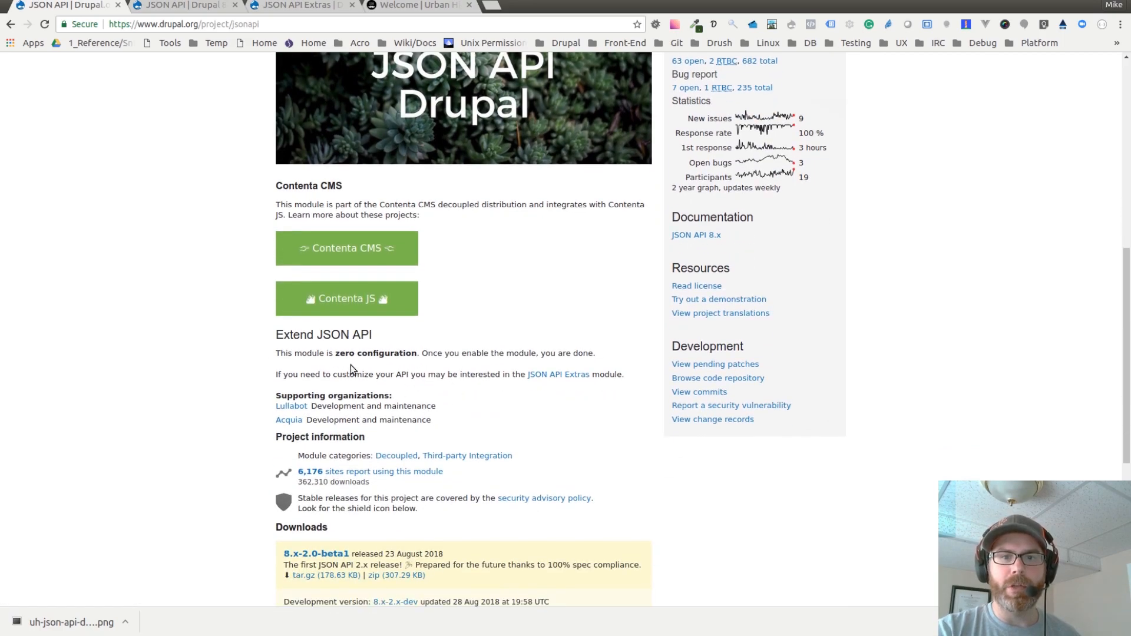
{"action": "mouse_move", "coordinate": [357, 352]}
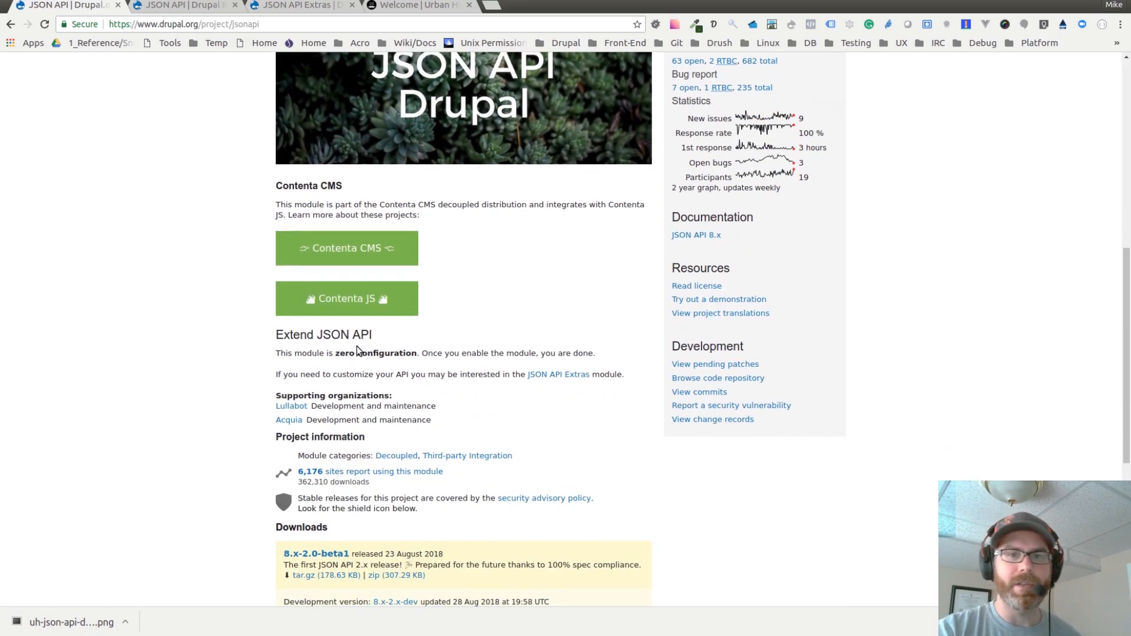
{"action": "mouse_move", "coordinate": [346, 298]}
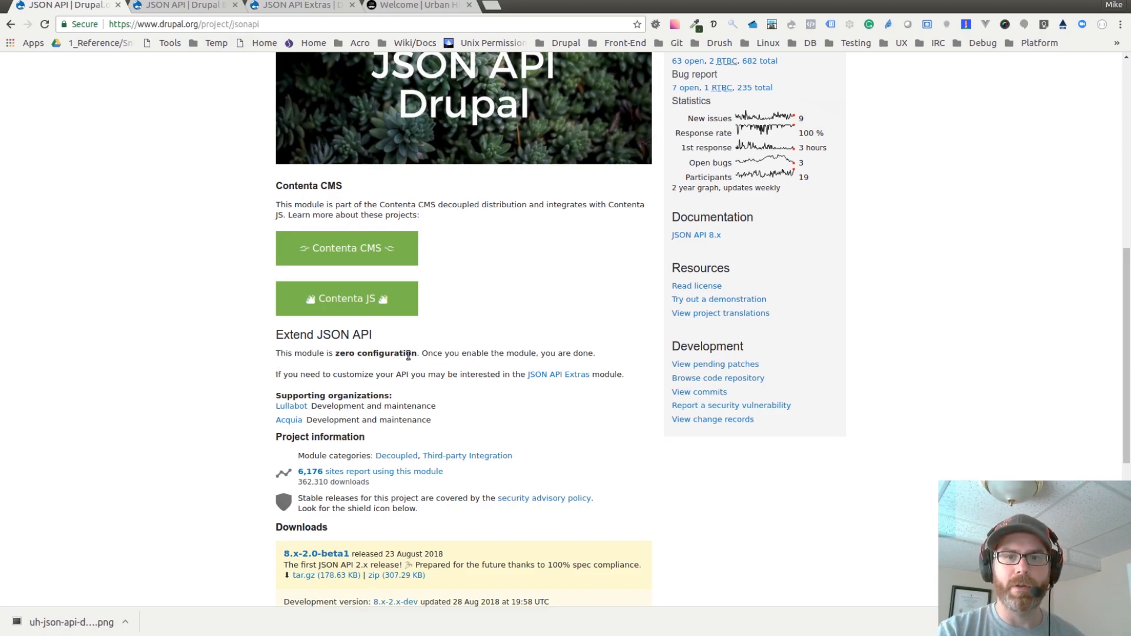
{"action": "mouse_move", "coordinate": [424, 364]}
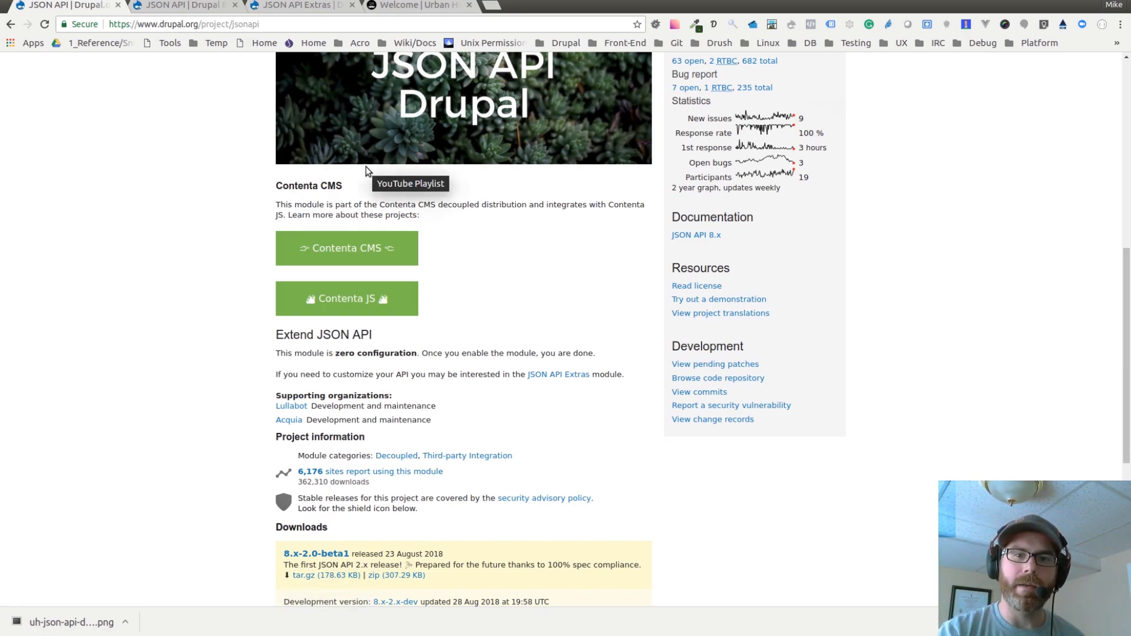
{"action": "mouse_move", "coordinate": [314, 5]}
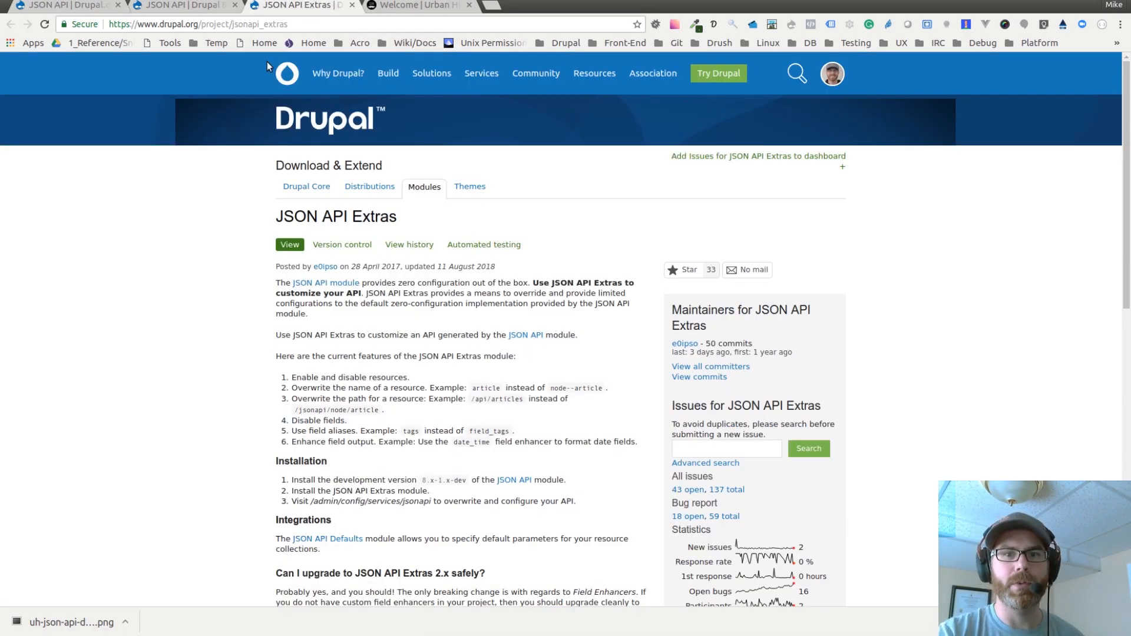
Step: Scroll the JSON API Extras page to its features and installation steps
{"action": "scroll", "scroll_direction": "down", "scroll_amount": 3}
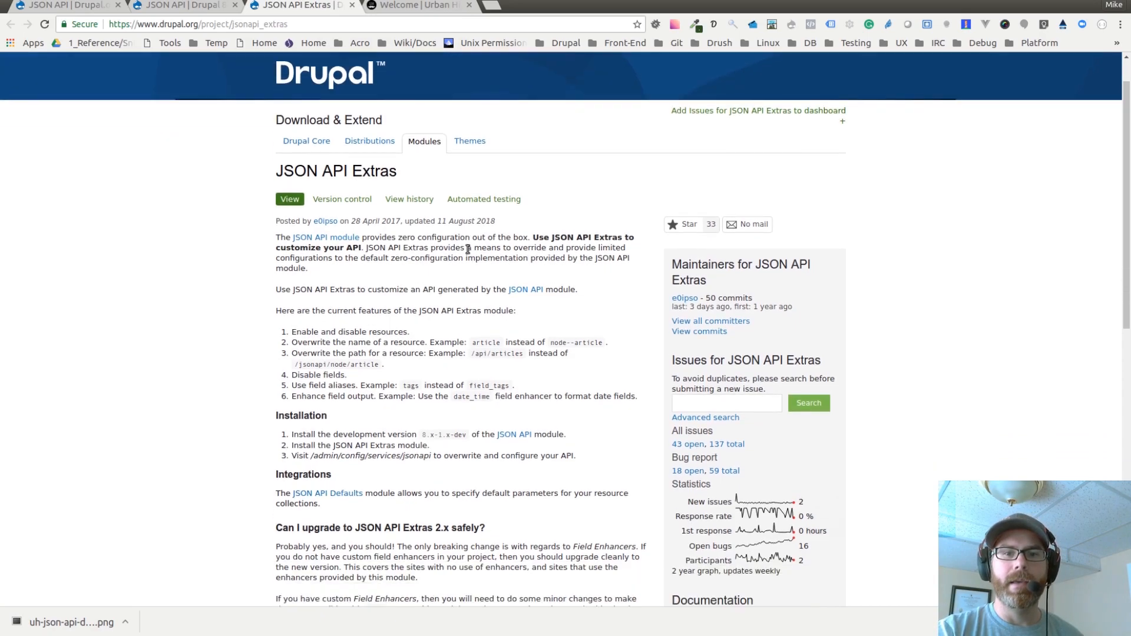
{"action": "scroll", "scroll_direction": "down", "scroll_amount": 3}
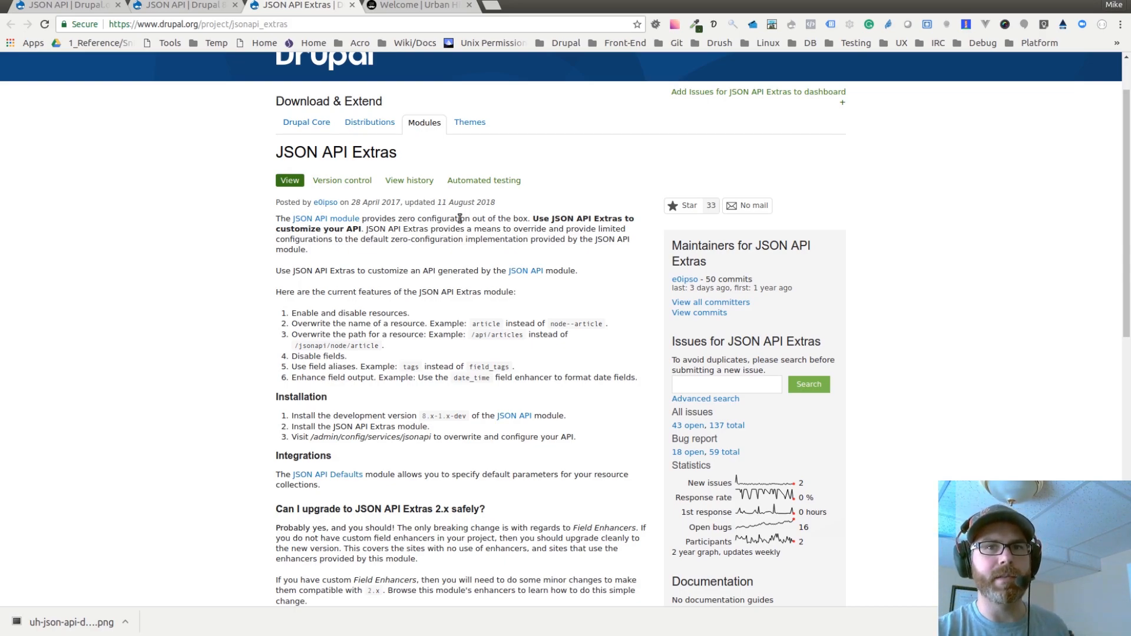
{"action": "mouse_move", "coordinate": [443, 142]}
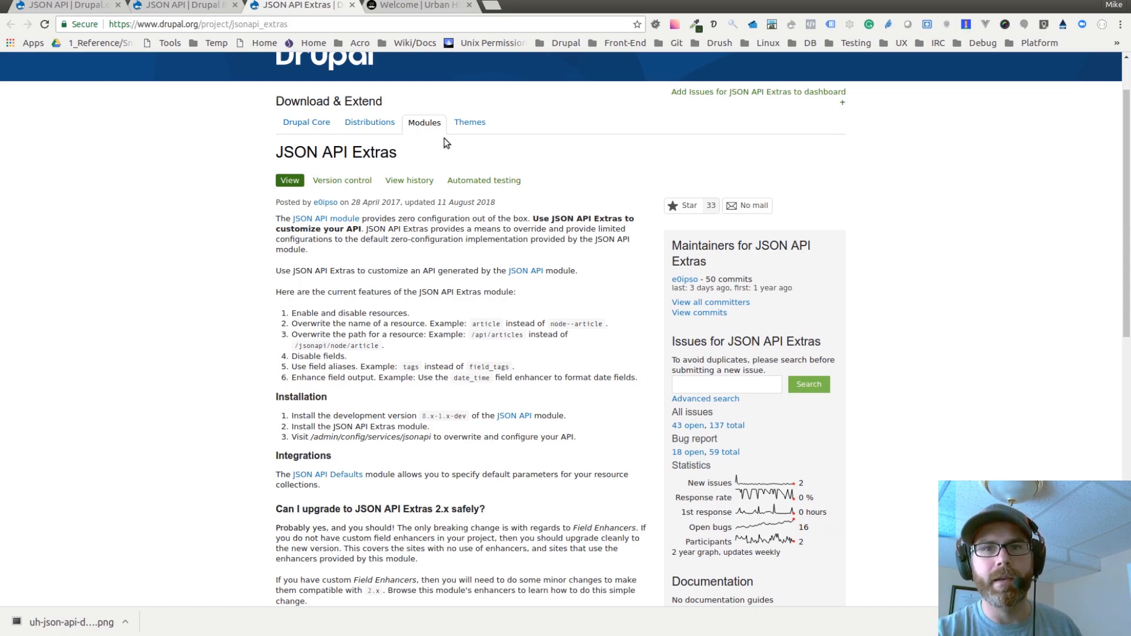
Step: In the Urban Hipster store, open Configuration > JSON API Overwrites and view Enabled Resources
{"action": "left_click", "coordinate": [415, 6]}
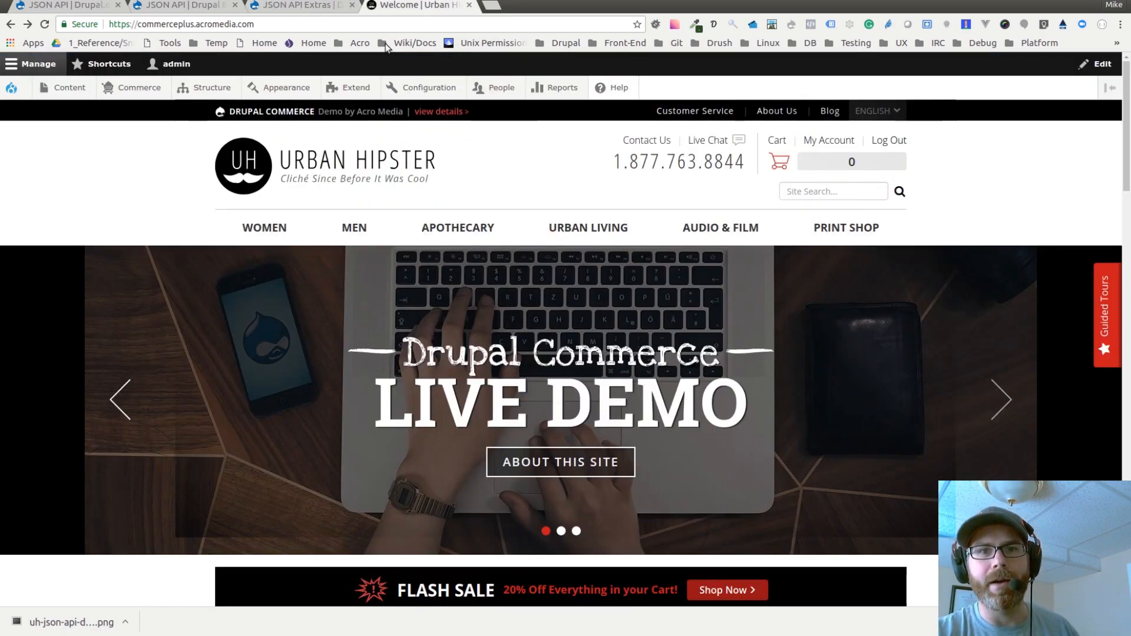
{"action": "mouse_move", "coordinate": [440, 113]}
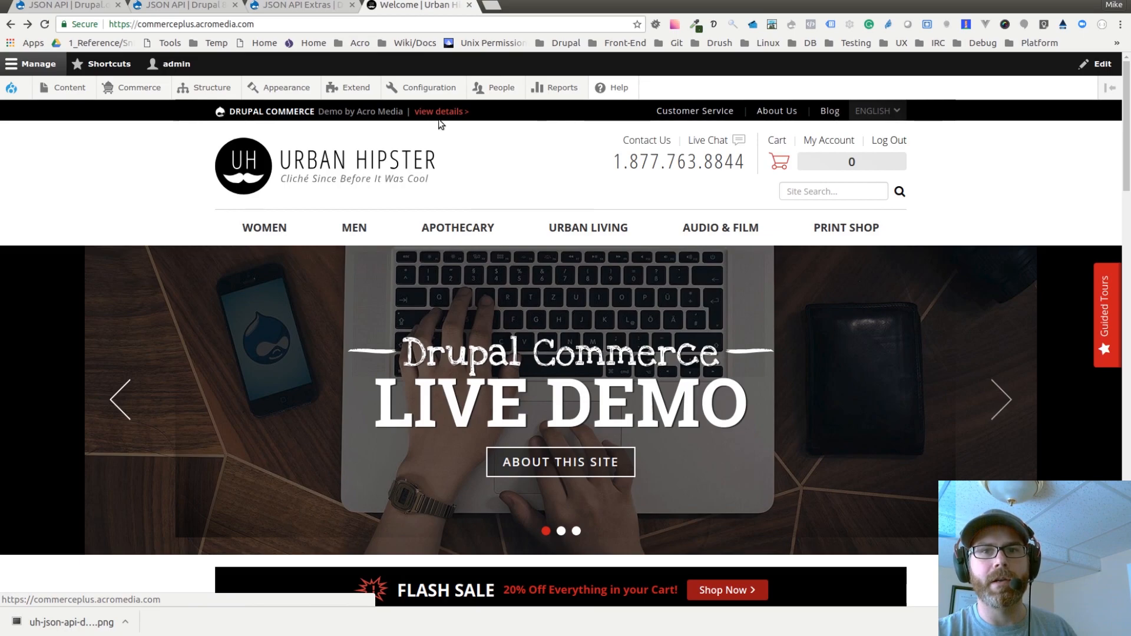
{"action": "left_click", "coordinate": [428, 87]}
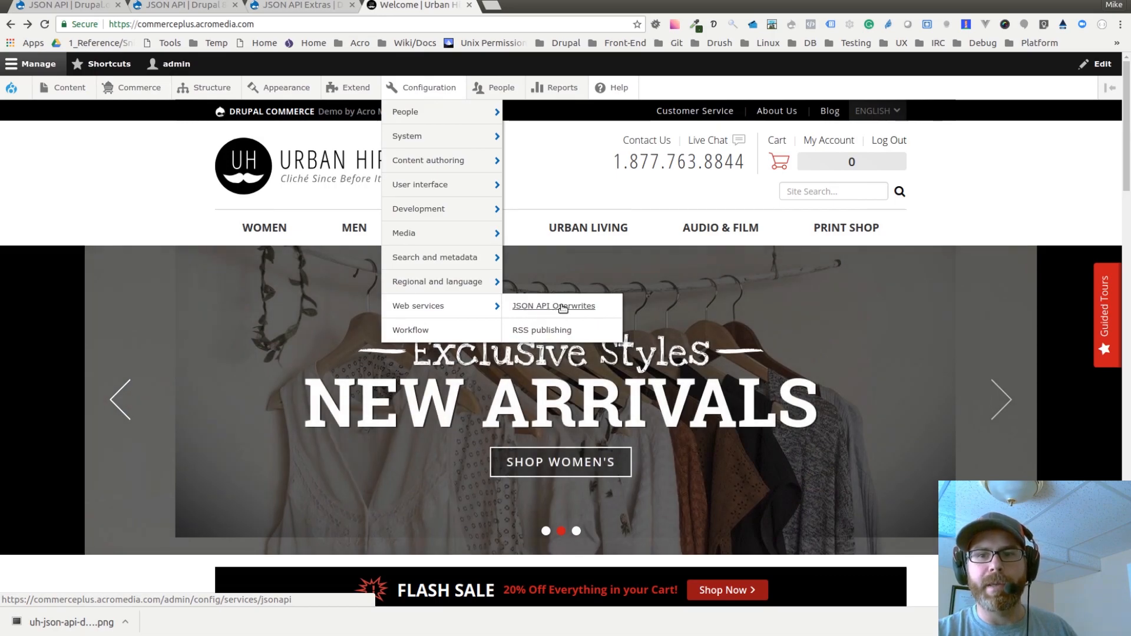
{"action": "mouse_move", "coordinate": [572, 308]}
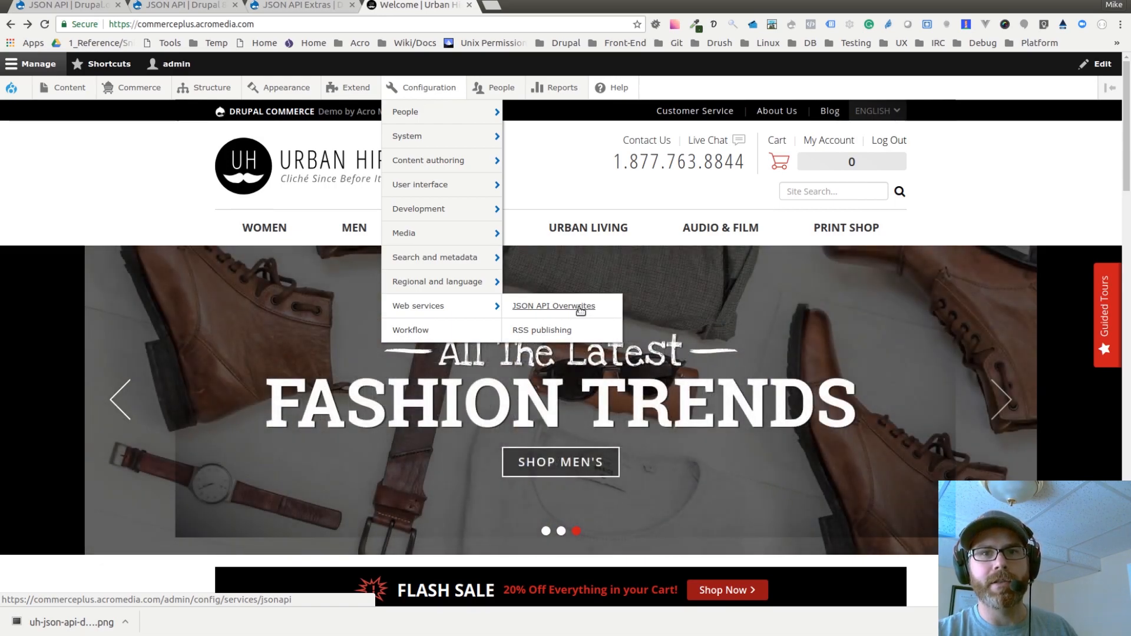
{"action": "left_click", "coordinate": [554, 306]}
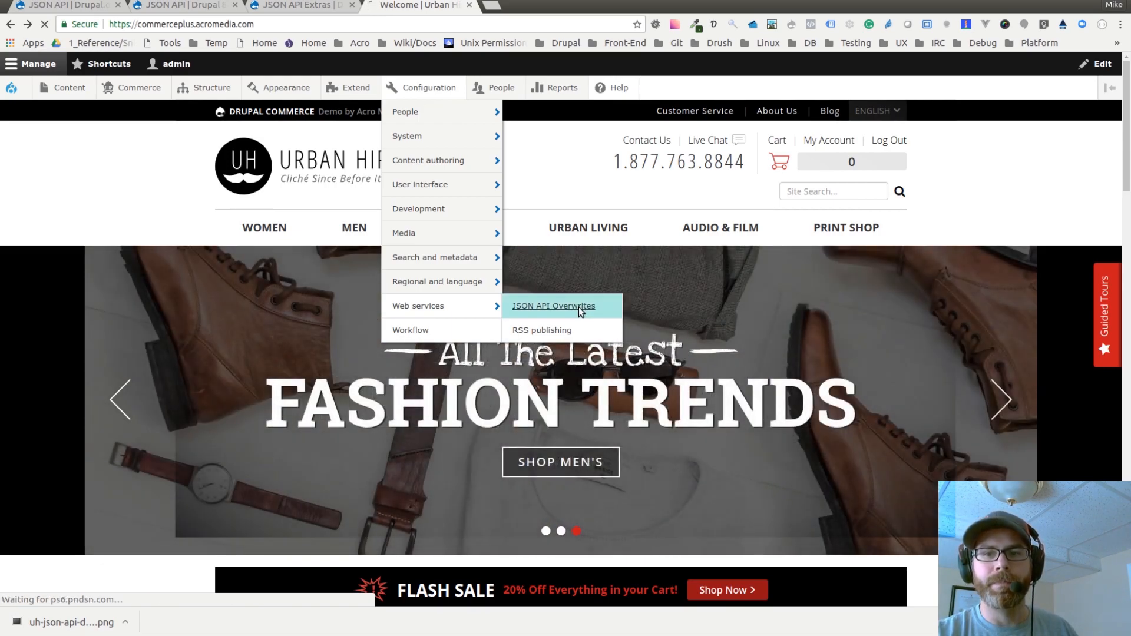
{"action": "left_click", "coordinate": [553, 305]}
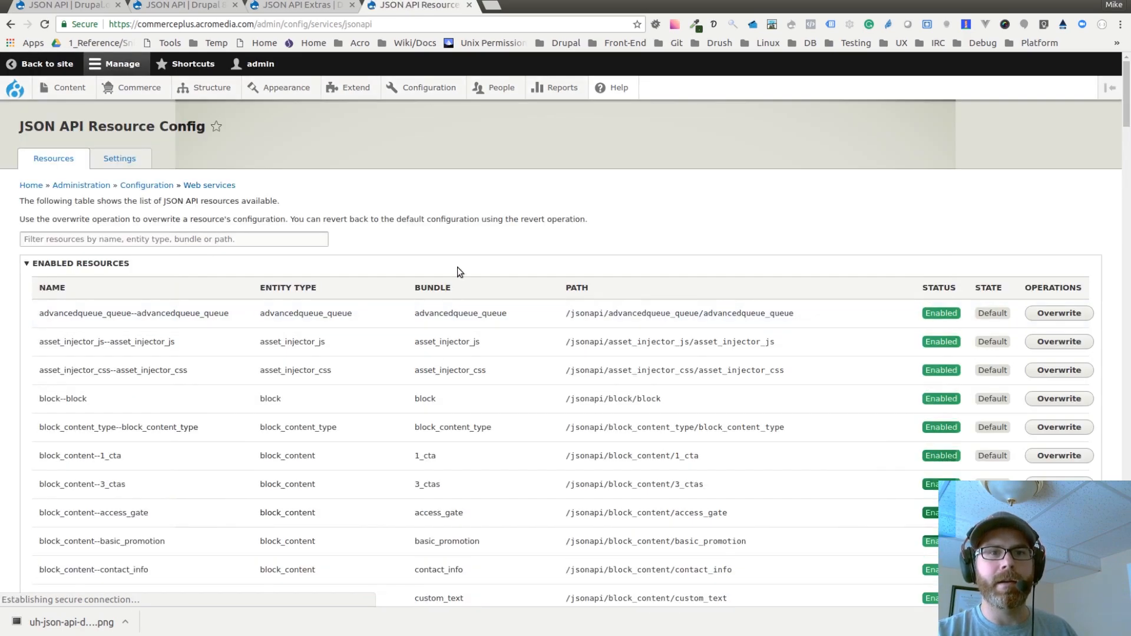
{"action": "scroll", "scroll_direction": "down", "scroll_amount": 3}
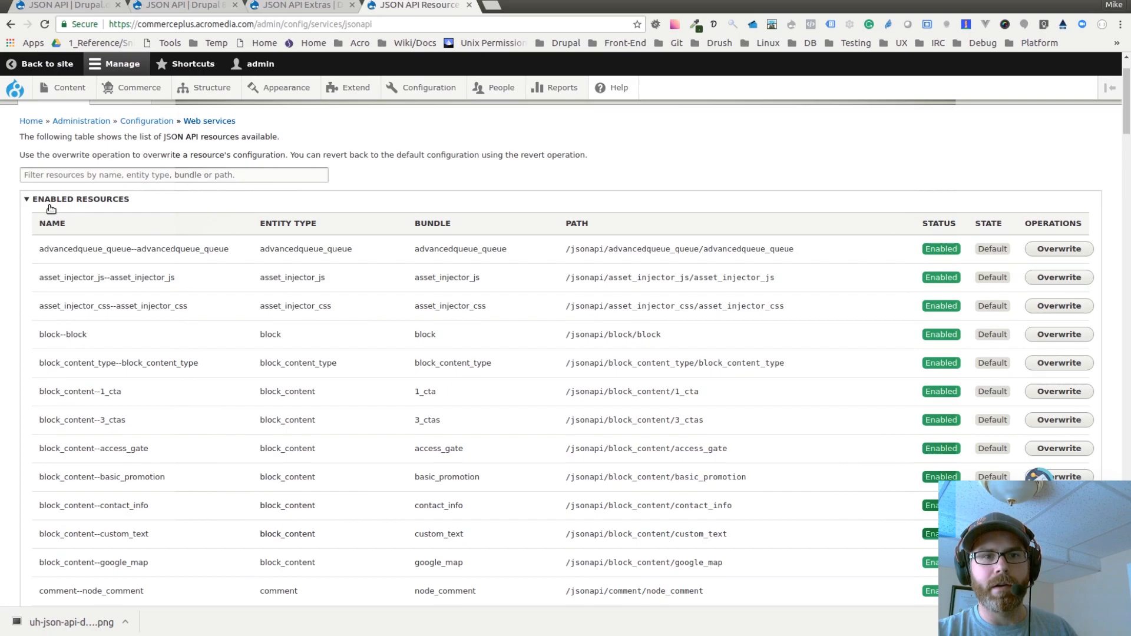
{"action": "mouse_move", "coordinate": [191, 233]}
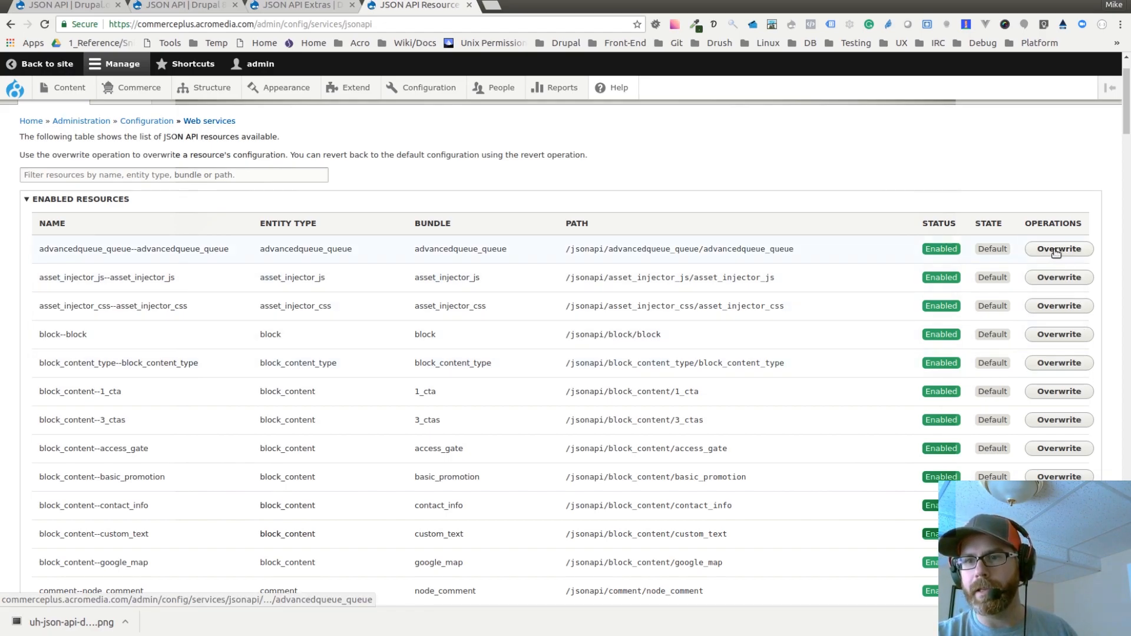
Step: Inspect the advancedqueue_queue overwrite form, then return to the JSON API resource list
{"action": "left_click", "coordinate": [1059, 249]}
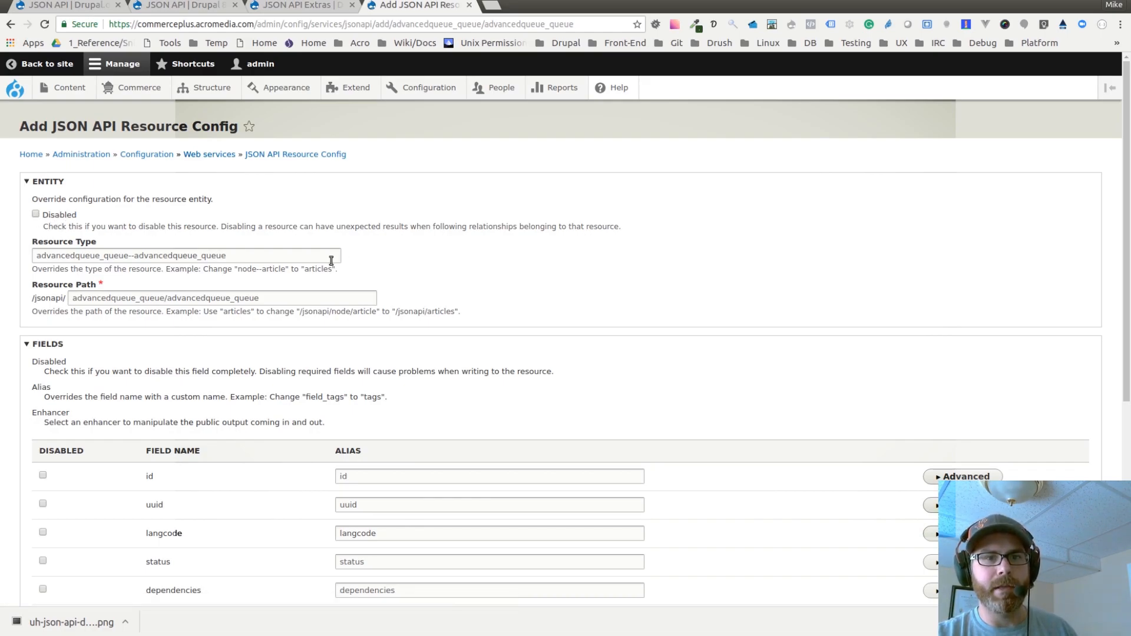
{"action": "scroll", "scroll_direction": "down", "scroll_amount": 3}
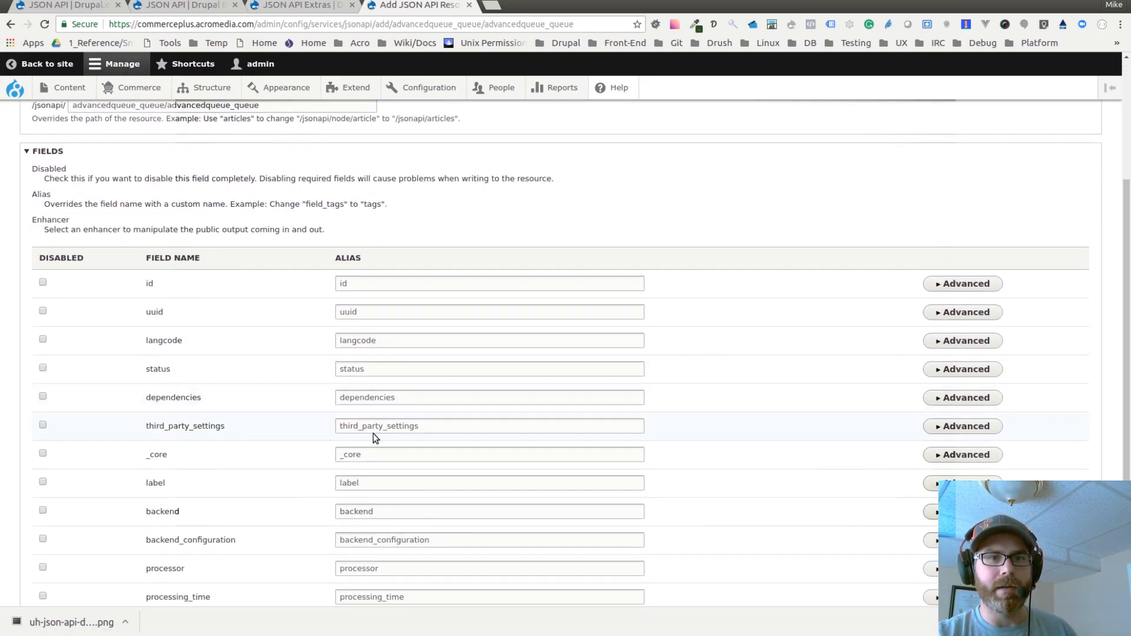
{"action": "scroll", "scroll_direction": "up", "scroll_amount": 3}
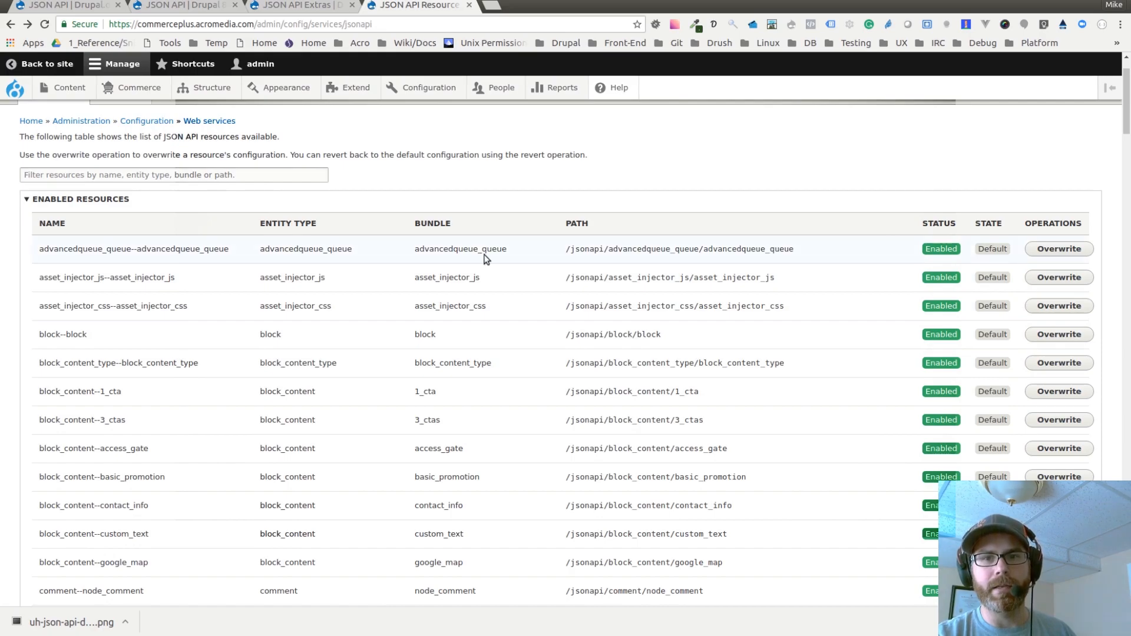
{"action": "mouse_move", "coordinate": [530, 243]}
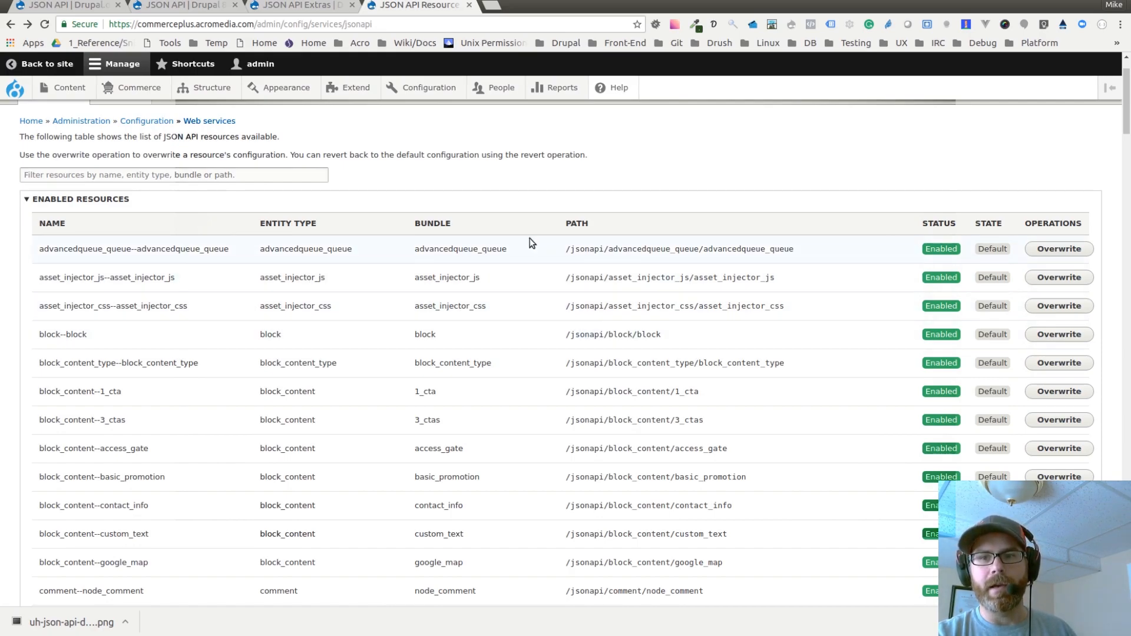
{"action": "mouse_move", "coordinate": [815, 254]}
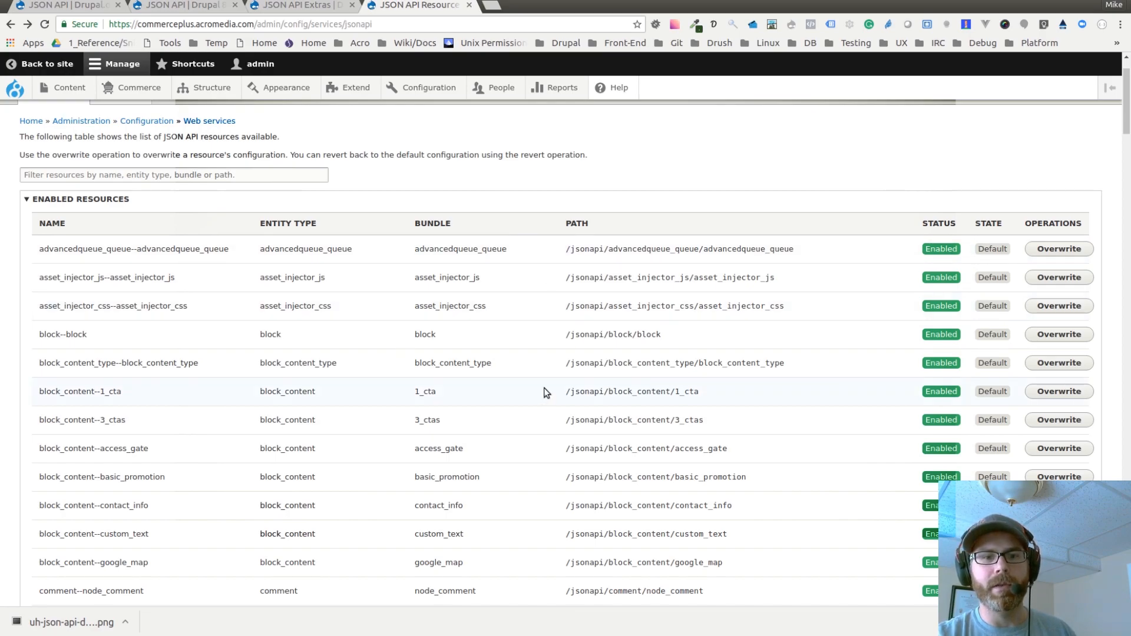
Step: Copy the commerce_product--clothing path and load /jsonapi/commerce_product/clothing in Chrome
{"action": "scroll", "scroll_direction": "down", "scroll_amount": 3}
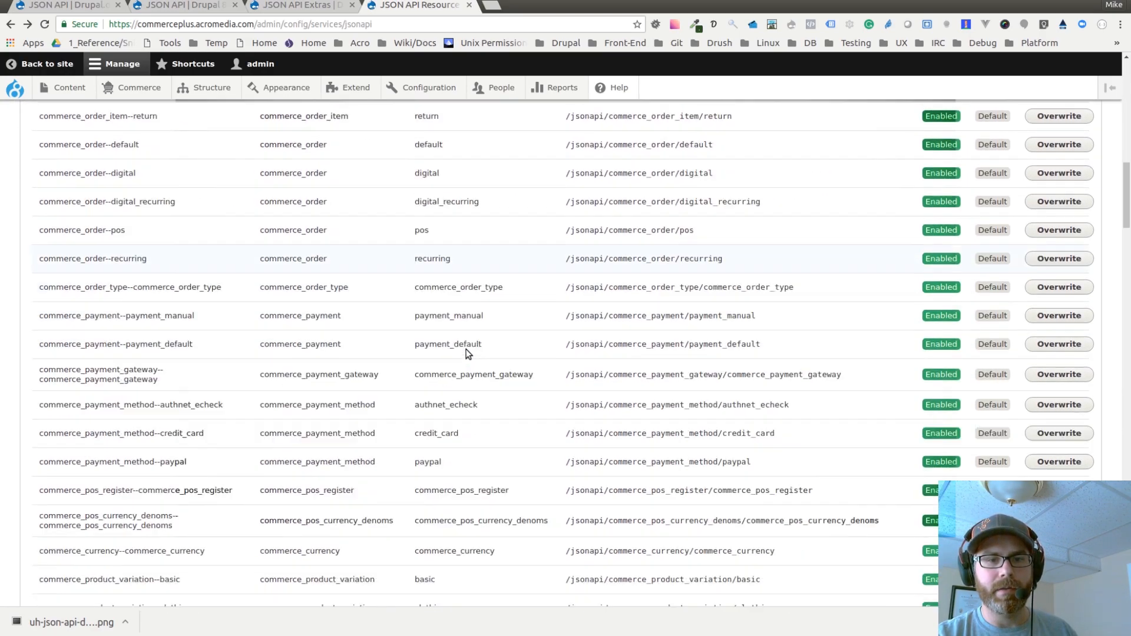
{"action": "scroll", "scroll_direction": "down", "scroll_amount": 3}
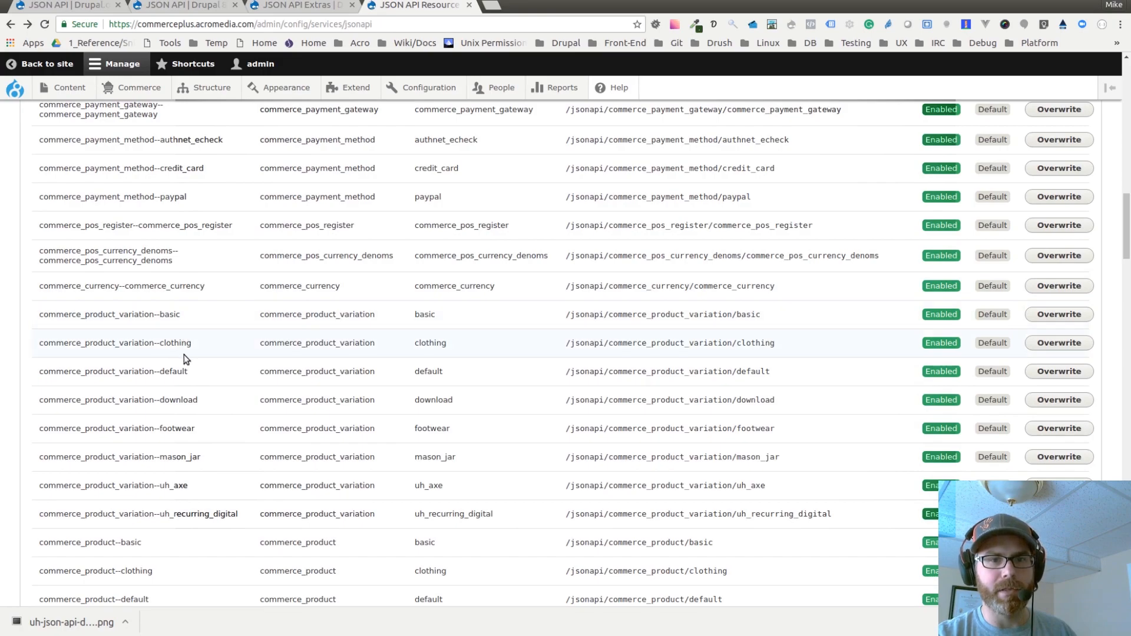
{"action": "scroll", "scroll_direction": "down", "scroll_amount": 3}
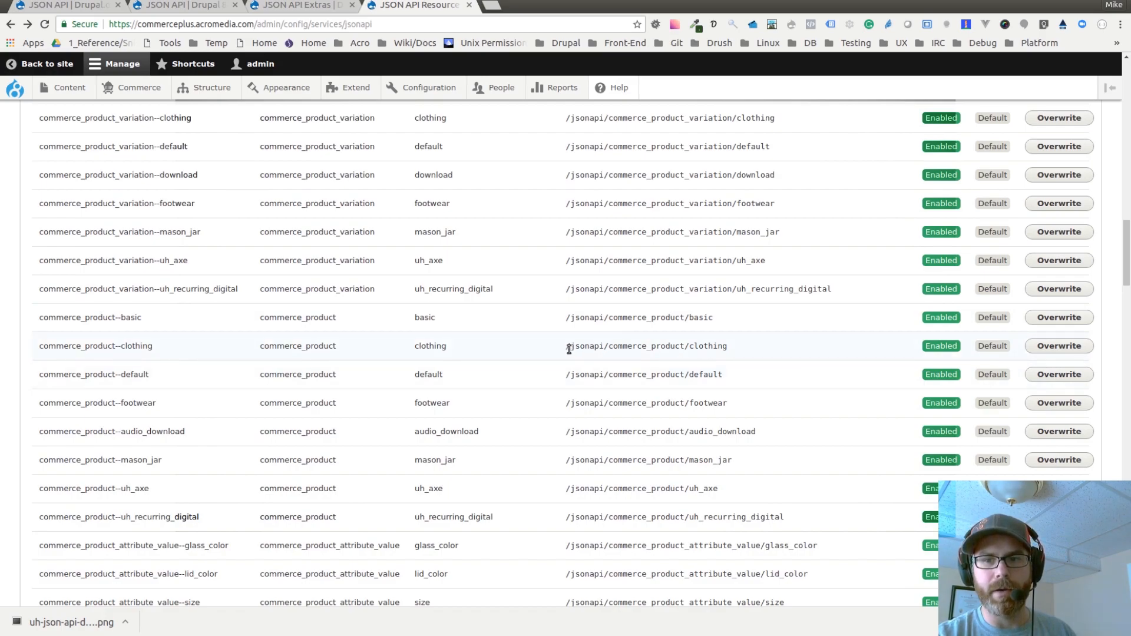
{"action": "double_click", "coordinate": [646, 346]}
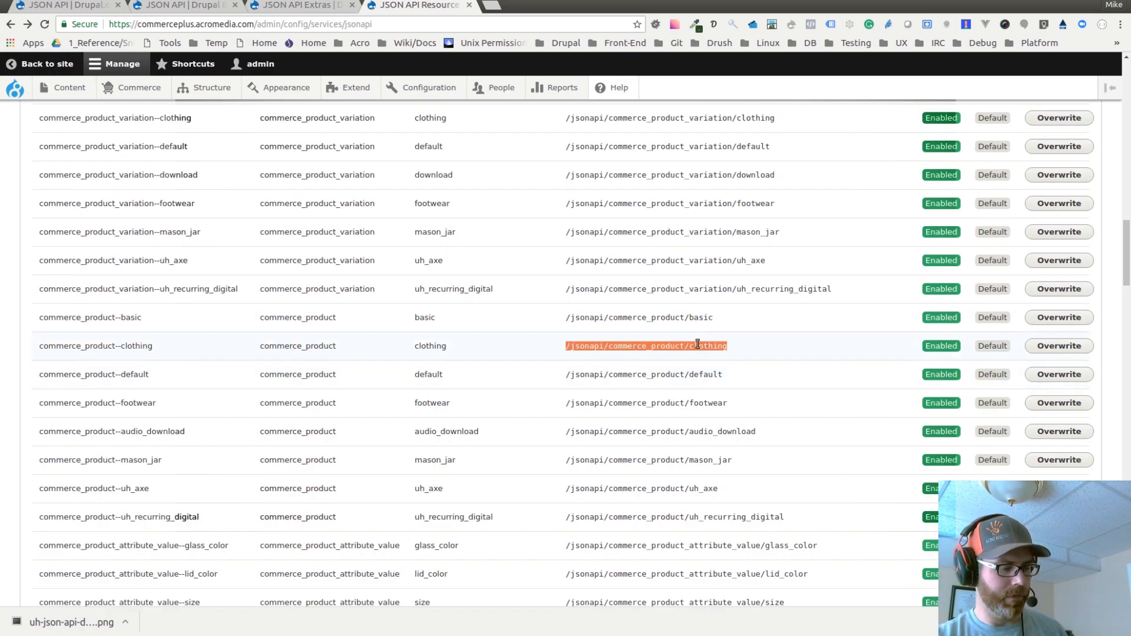
{"action": "left_click", "coordinate": [428, 87]}
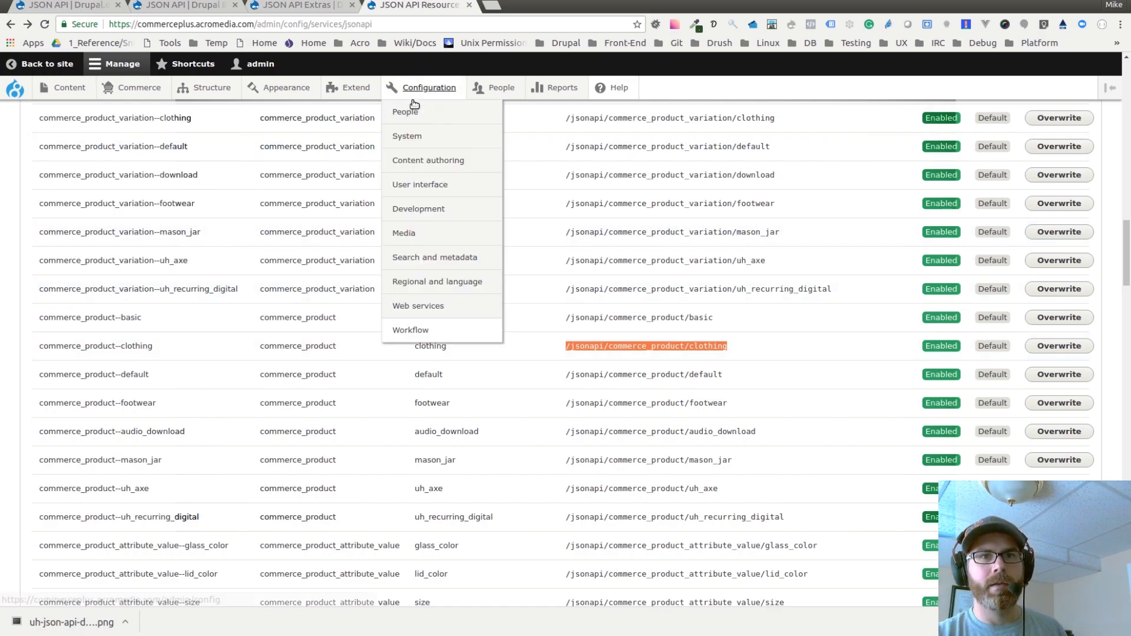
{"action": "left_click", "coordinate": [238, 24]}
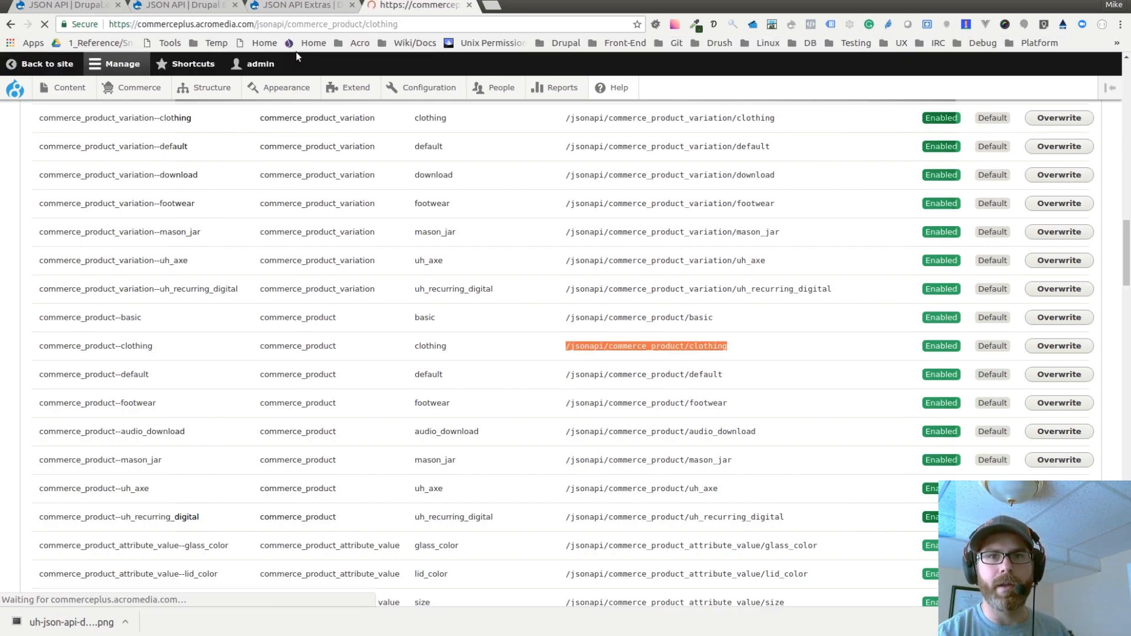
Step: Browse the formatted clothing JSON through attributes, relationships and further products
{"action": "left_click", "coordinate": [646, 346]}
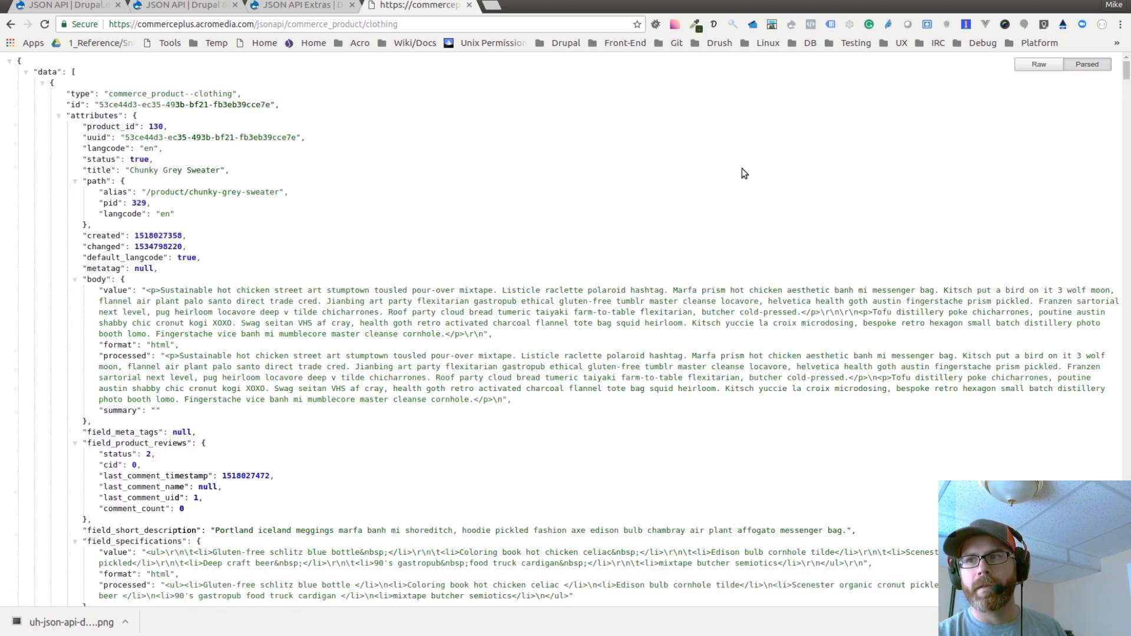
{"action": "mouse_move", "coordinate": [322, 159]}
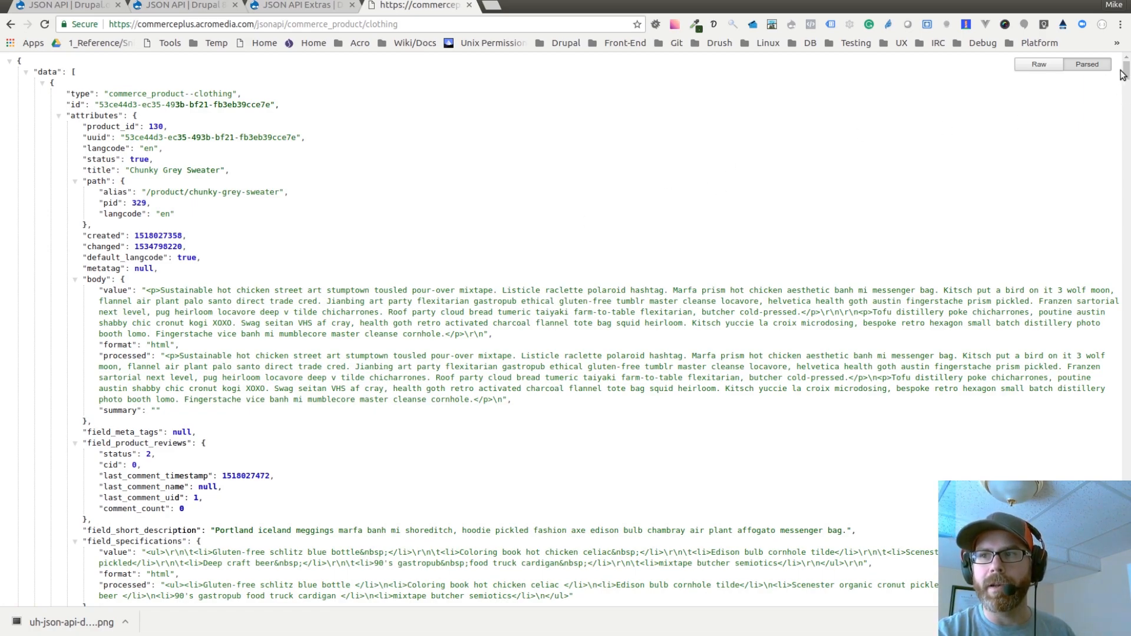
{"action": "mouse_move", "coordinate": [805, 122]}
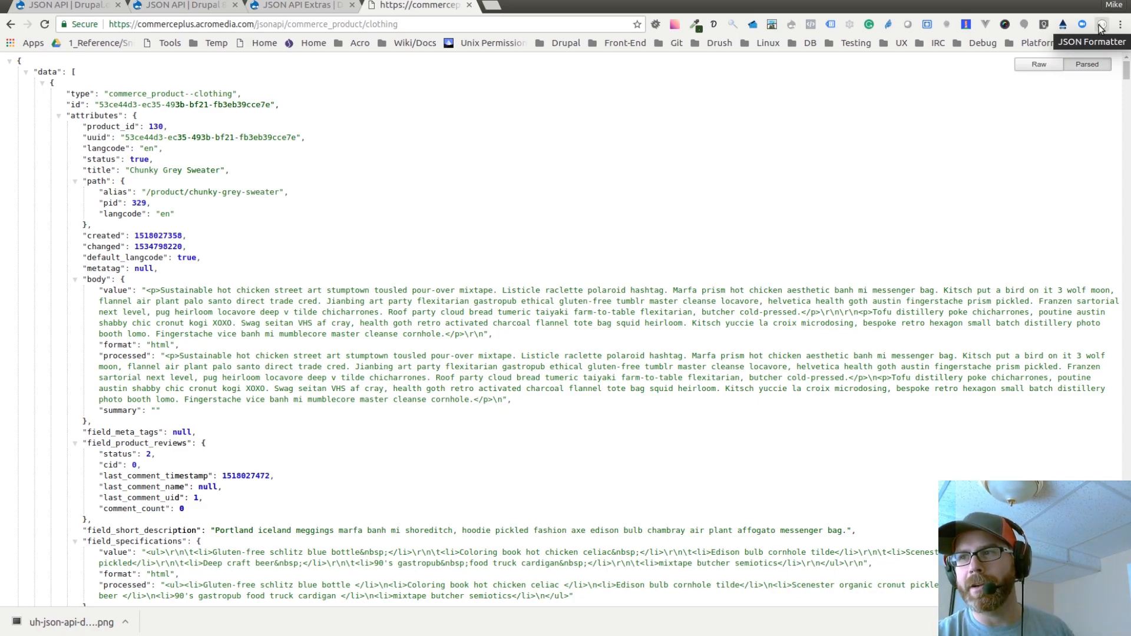
{"action": "mouse_move", "coordinate": [724, 241]}
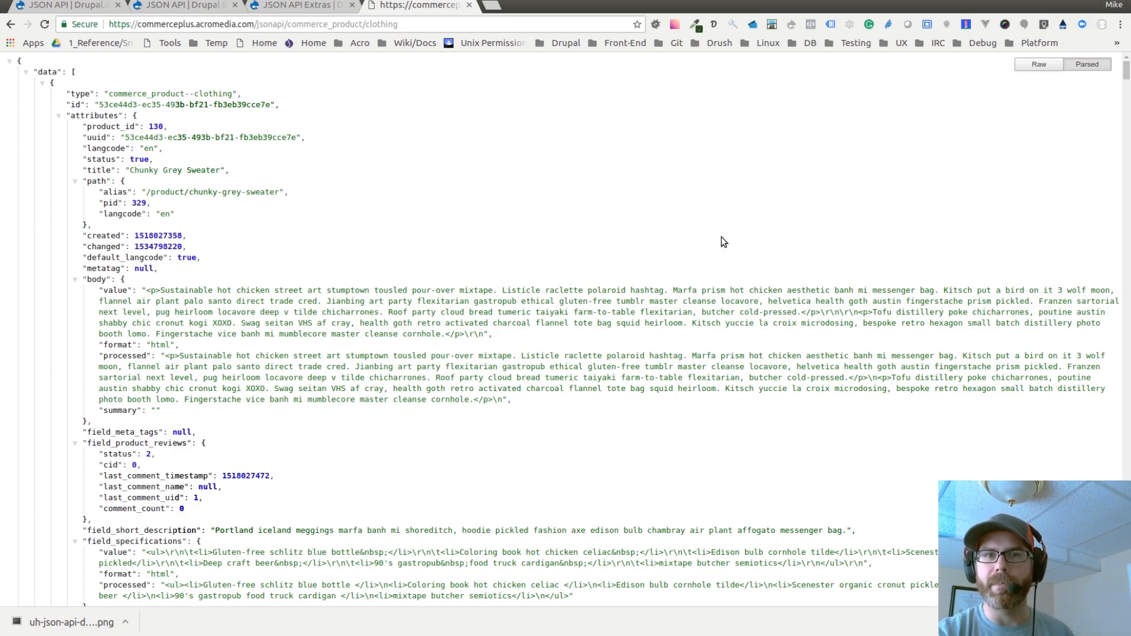
{"action": "mouse_move", "coordinate": [84, 80]}
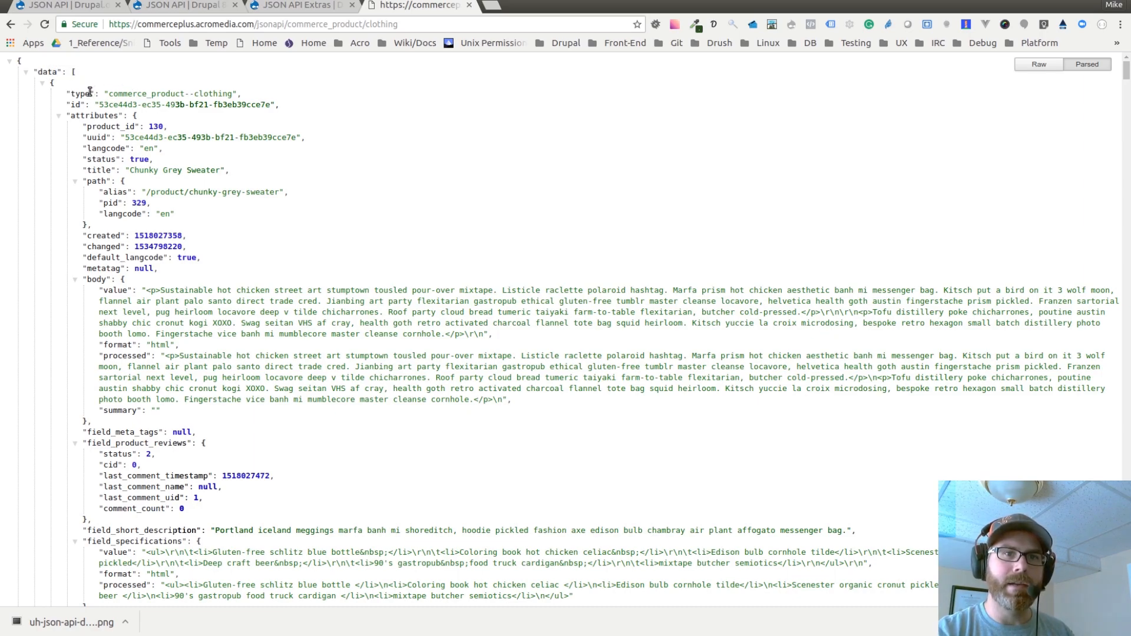
{"action": "scroll", "scroll_direction": "down", "scroll_amount": 3}
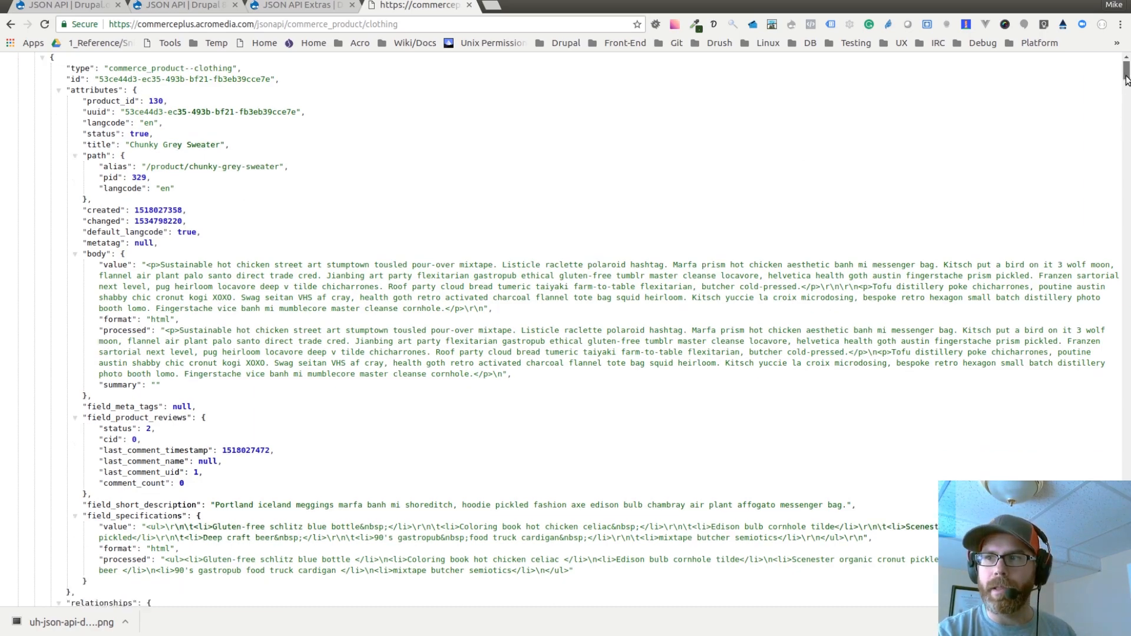
{"action": "scroll", "scroll_direction": "down", "scroll_amount": 3}
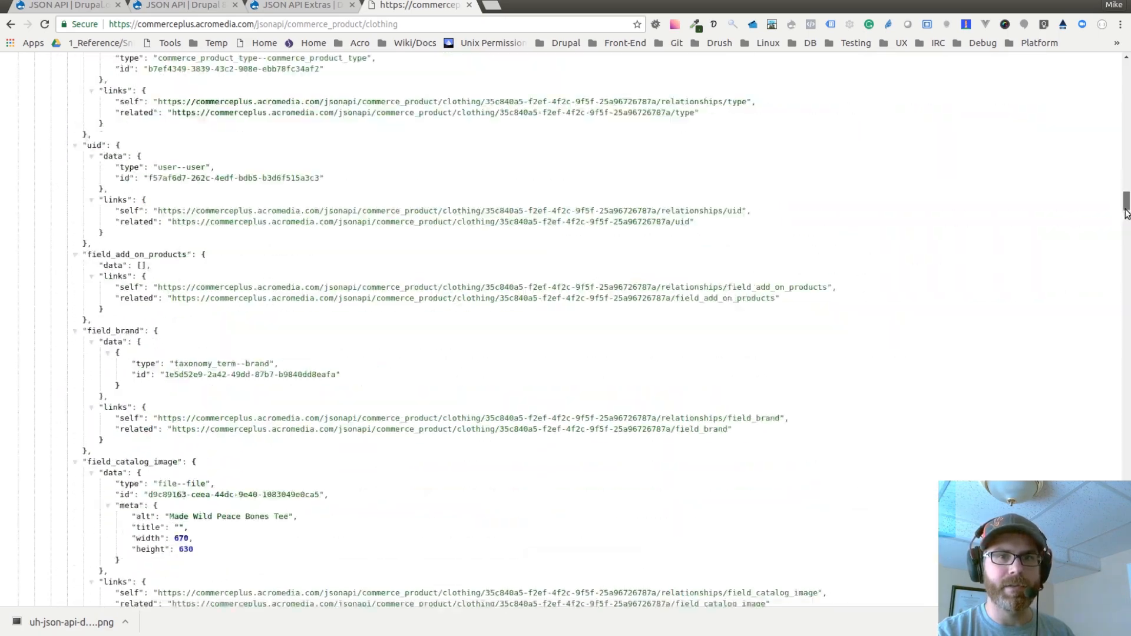
{"action": "scroll", "scroll_direction": "down", "scroll_amount": 3}
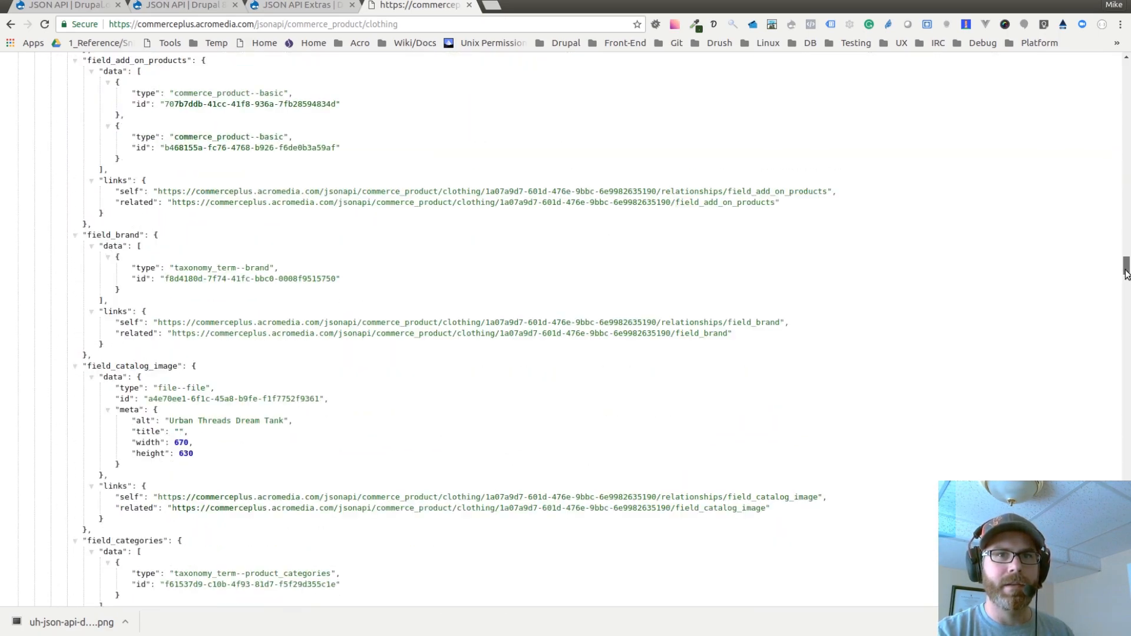
{"action": "scroll", "scroll_direction": "down", "scroll_amount": 3}
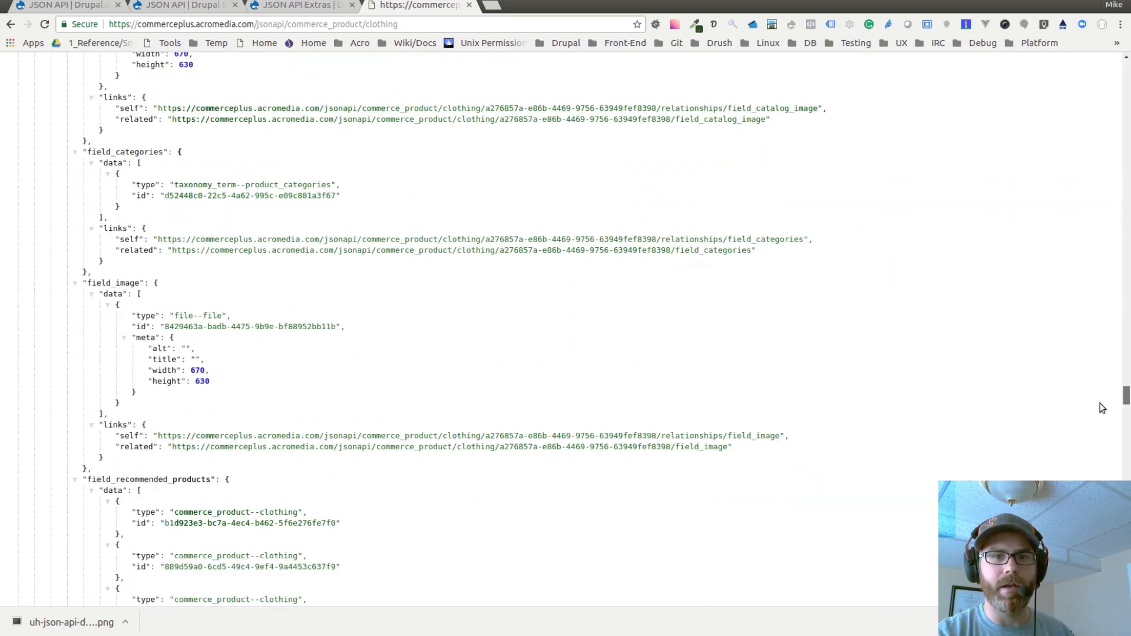
{"action": "scroll", "scroll_direction": "down", "scroll_amount": 3}
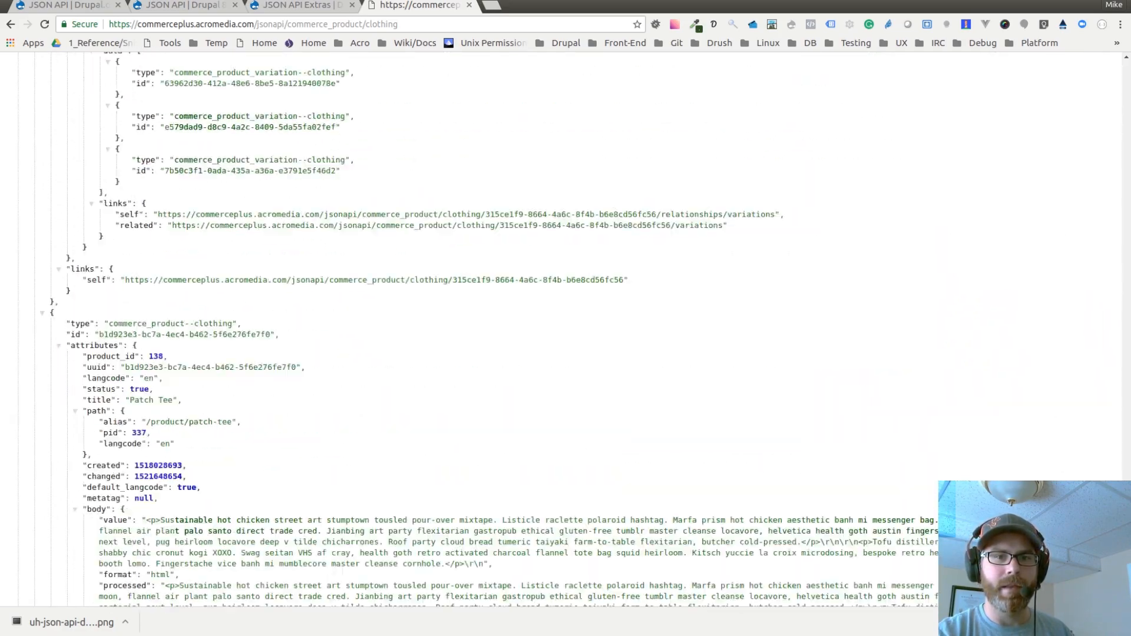
{"action": "scroll", "scroll_direction": "down", "scroll_amount": 3}
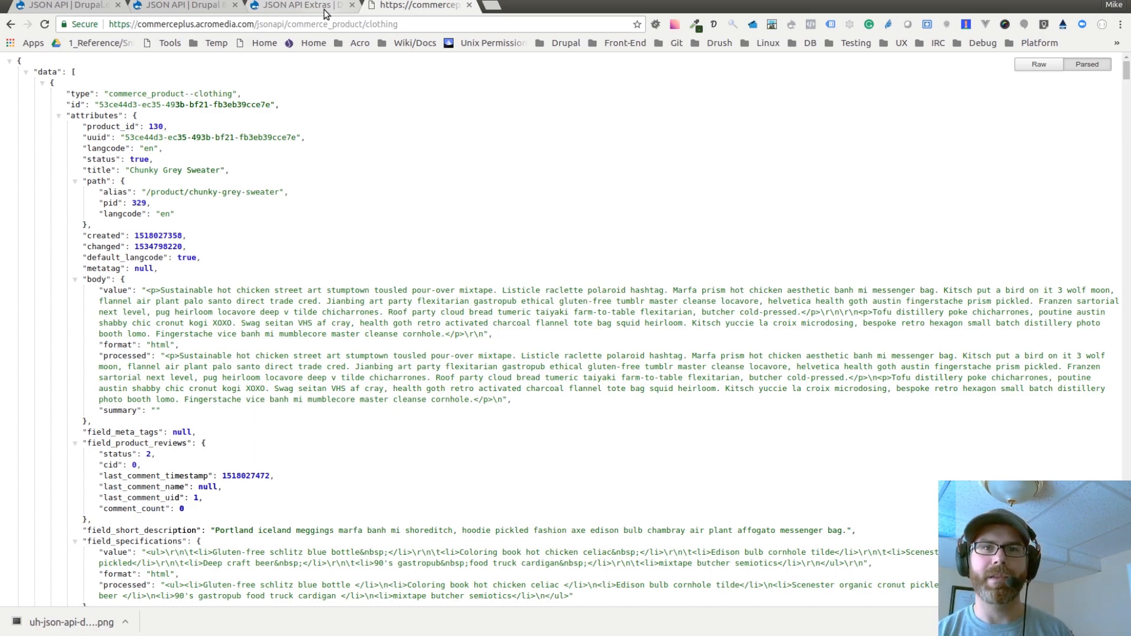
{"action": "mouse_move", "coordinate": [368, 15]}
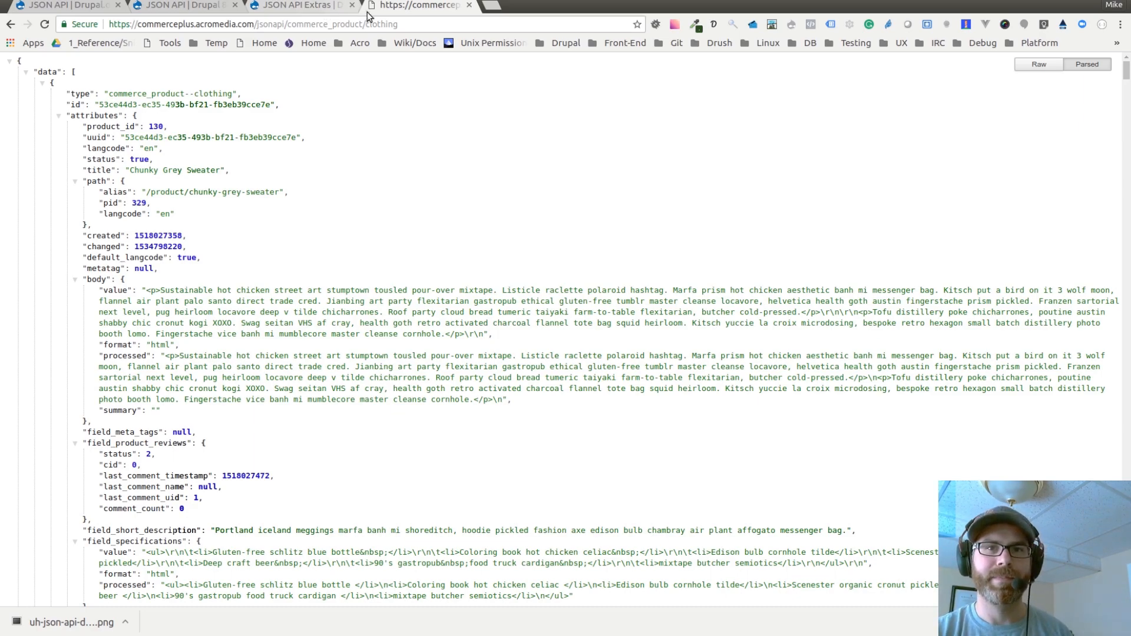